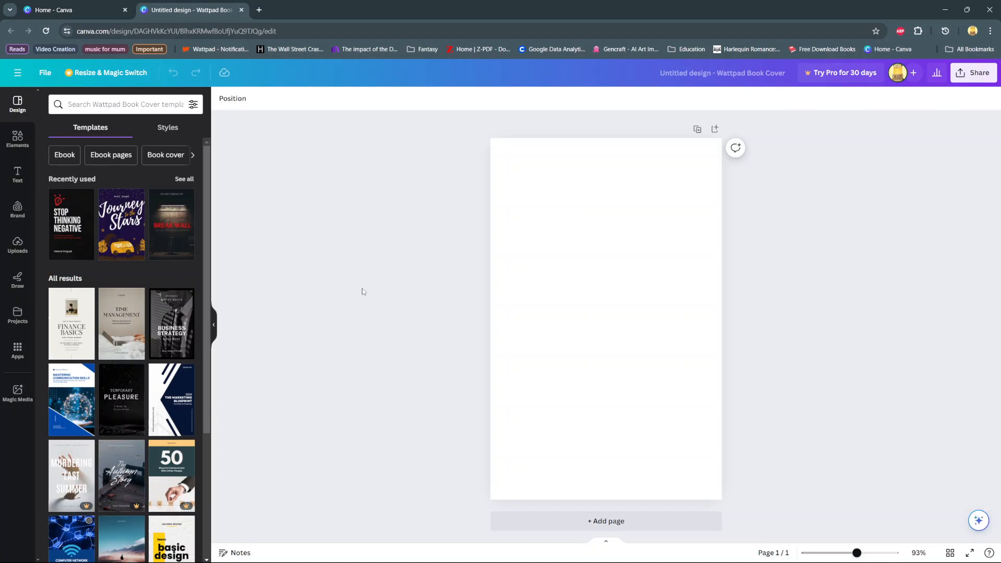
mouse_move(598, 416)
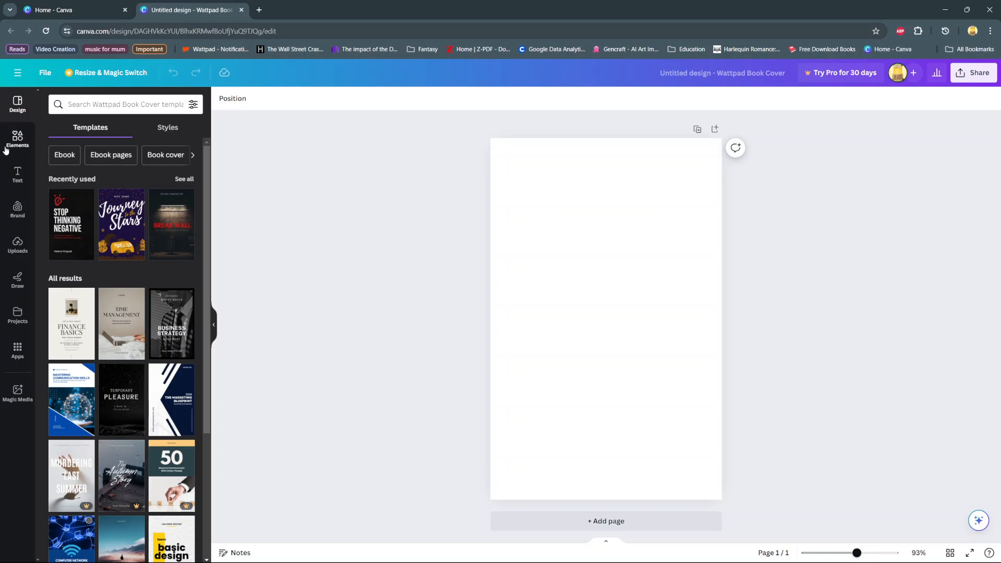
mouse_move(17, 176)
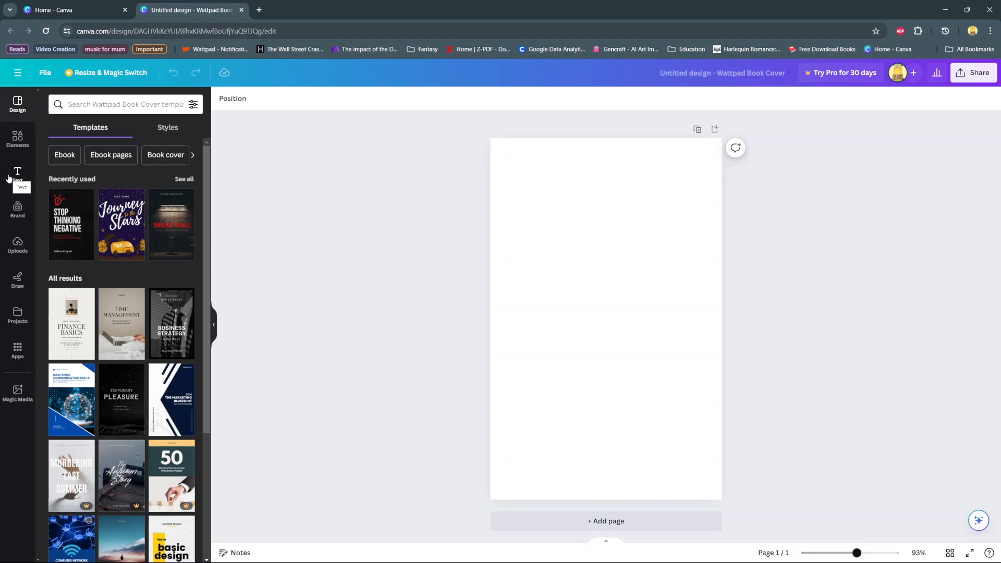
Add a default heading from the Text panel and move it near the top of the cover.
click(17, 174)
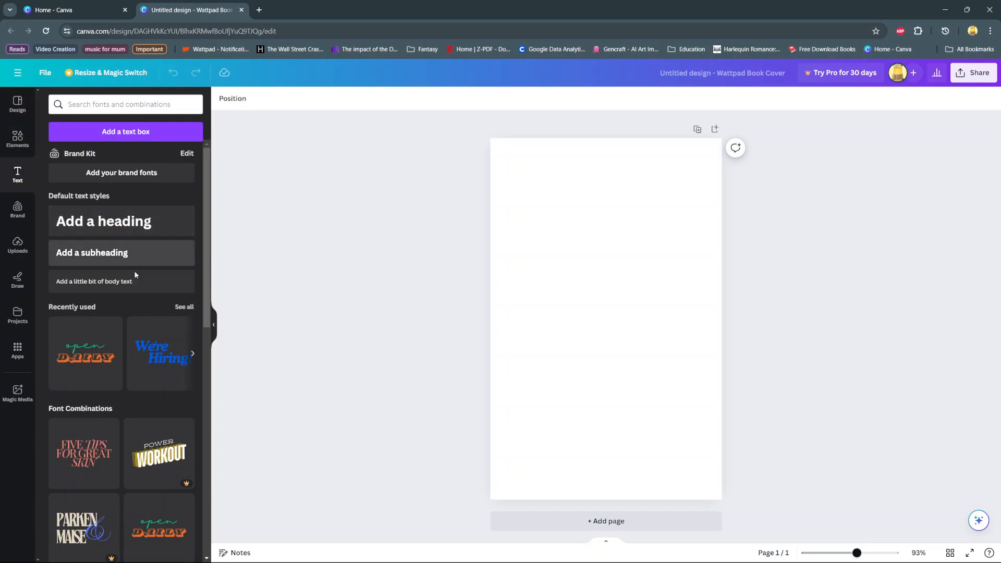
click(103, 221)
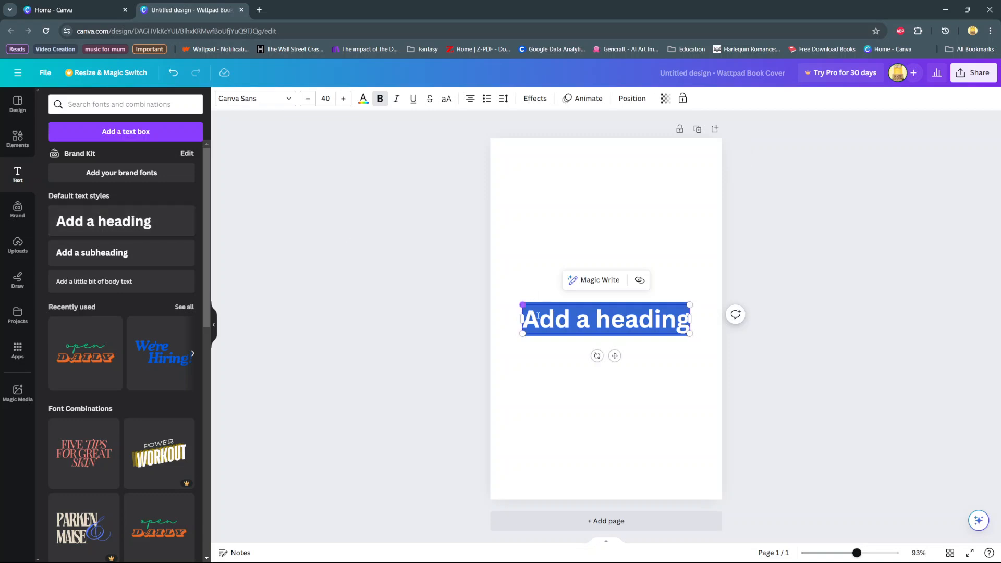
click(836, 357)
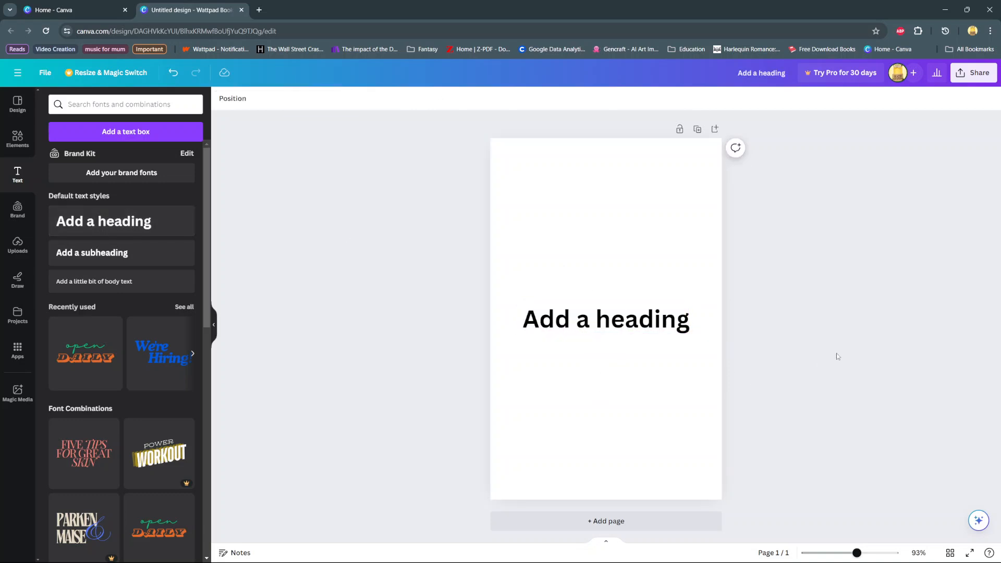
click(605, 318)
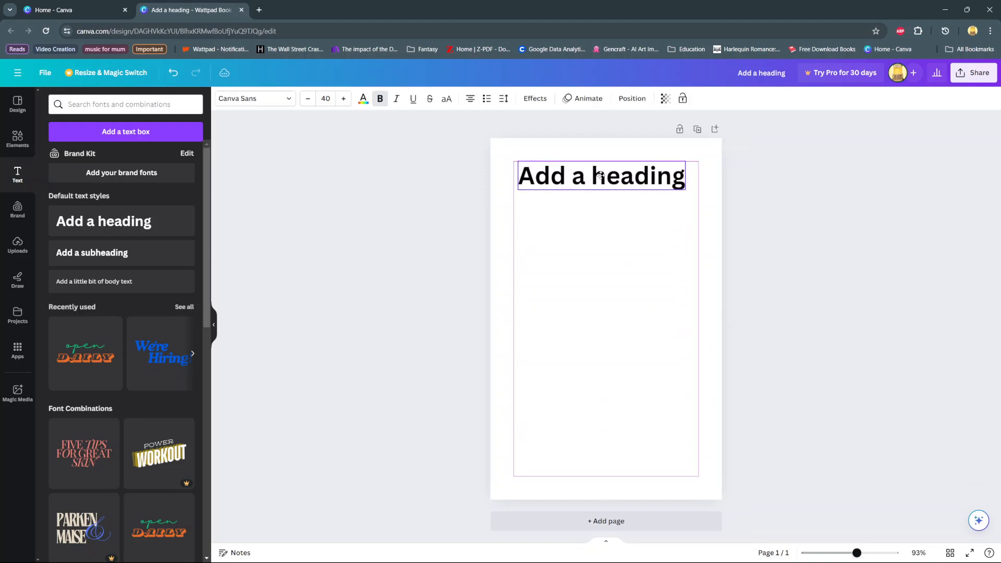
Widen the heading's text box across the top, undoing a corner resize, and reselect it.
click(600, 175)
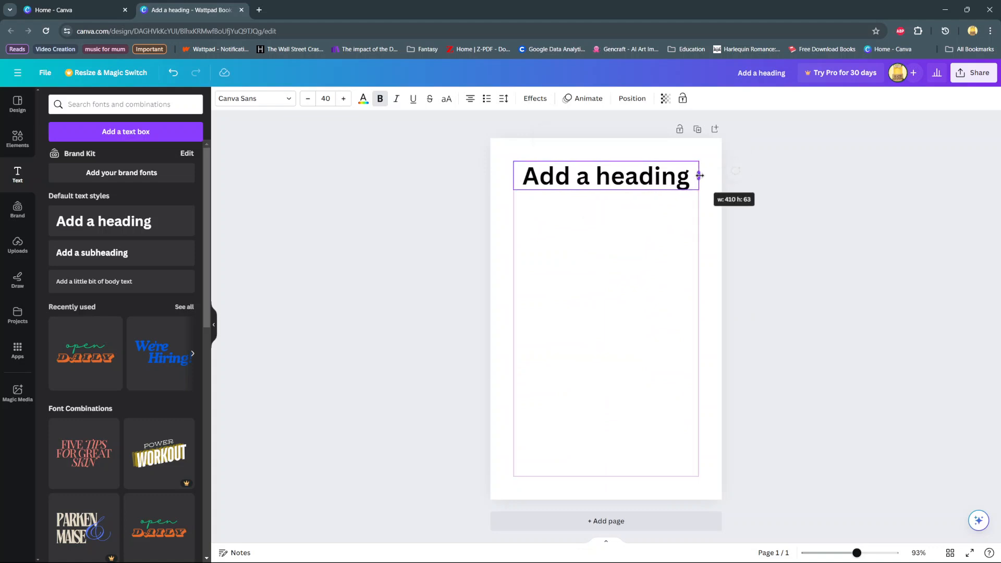
click(605, 176)
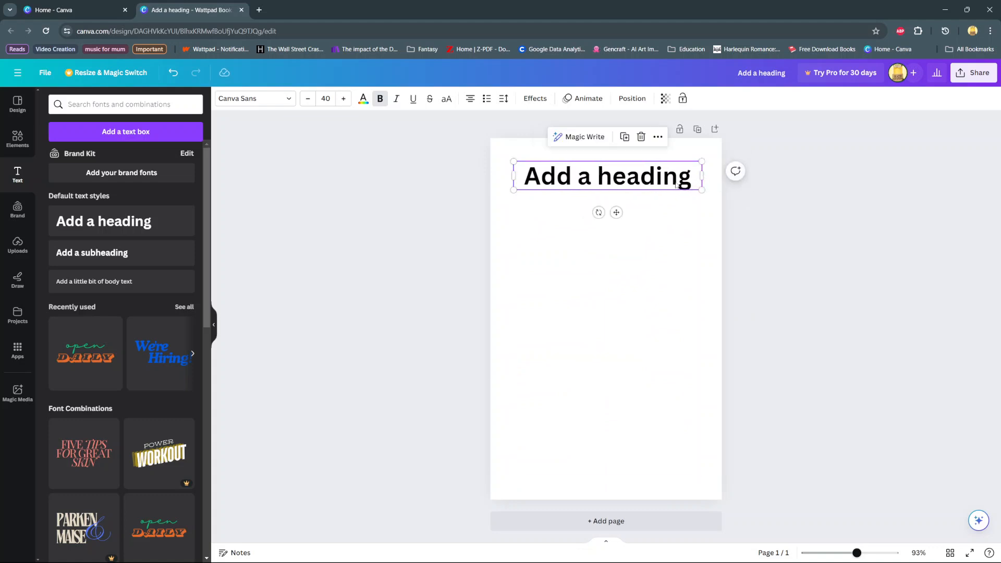
drag(512, 189, 490, 193)
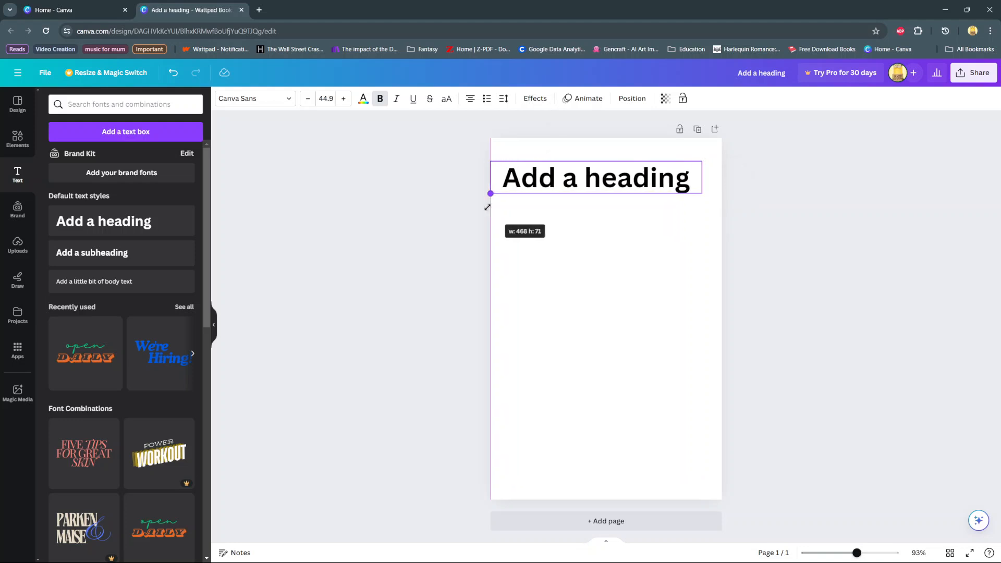
drag(490, 194, 507, 190)
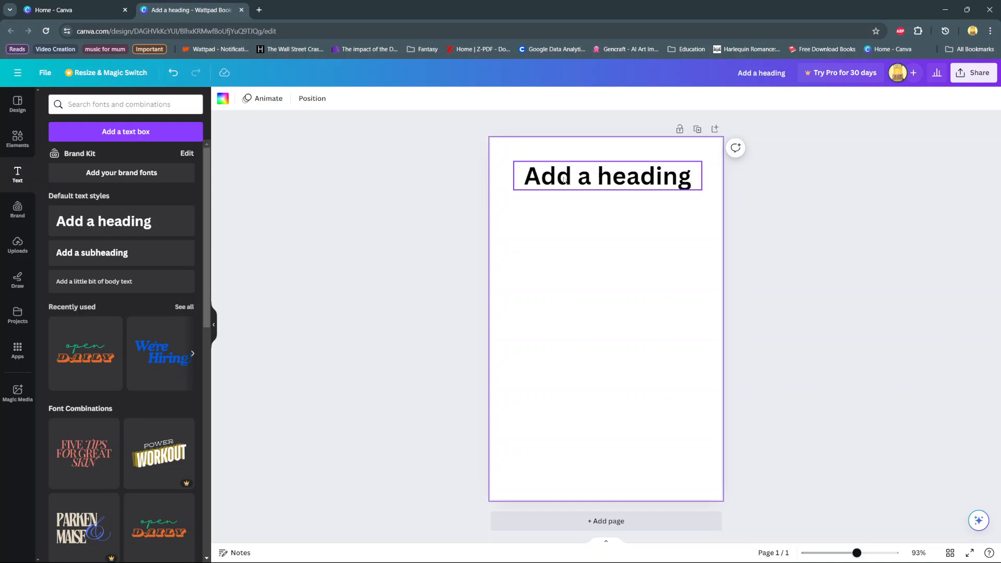
click(606, 176)
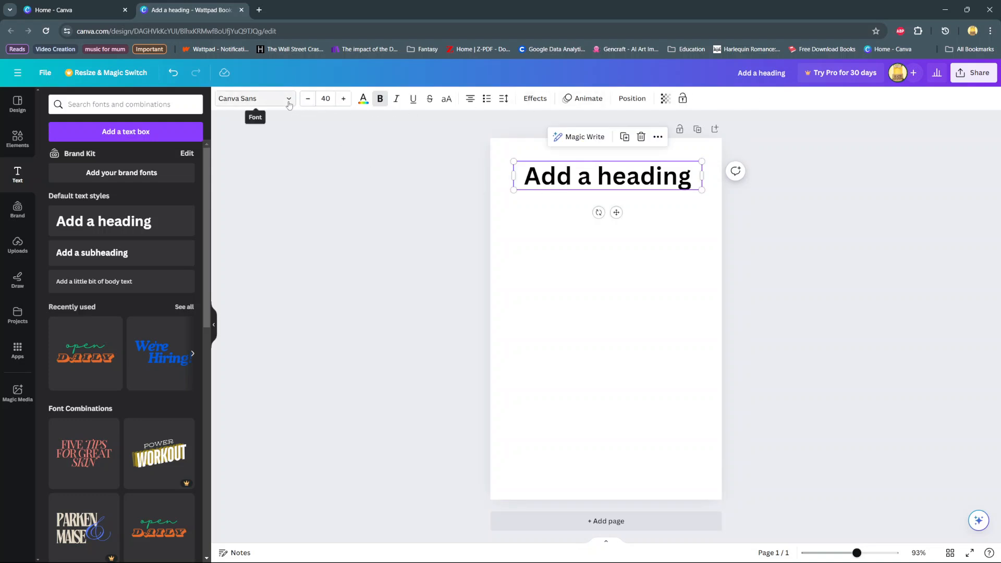
Set the heading font to Gilda Display via the Display search and raise its size to 47.
click(255, 99)
text(Display)
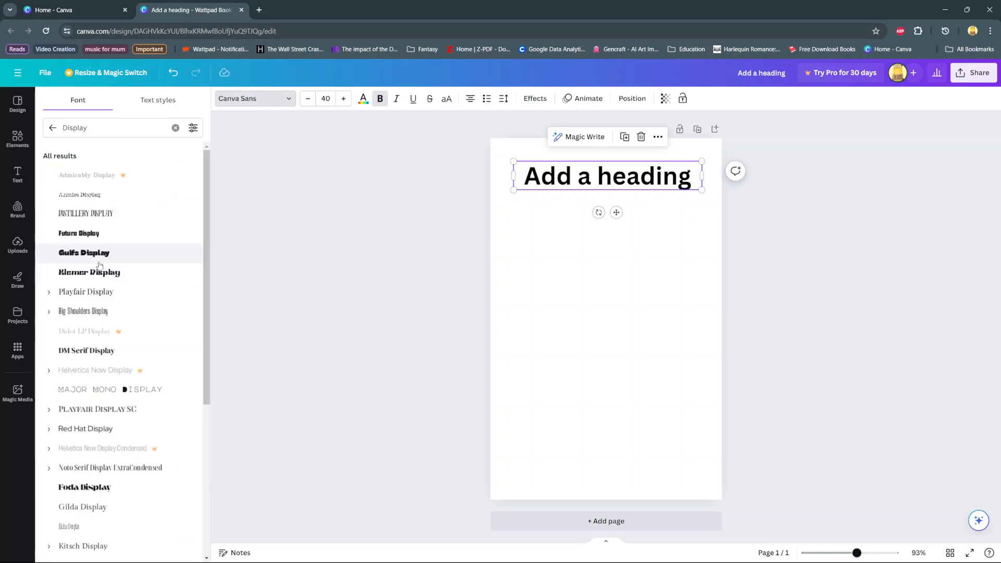
click(86, 292)
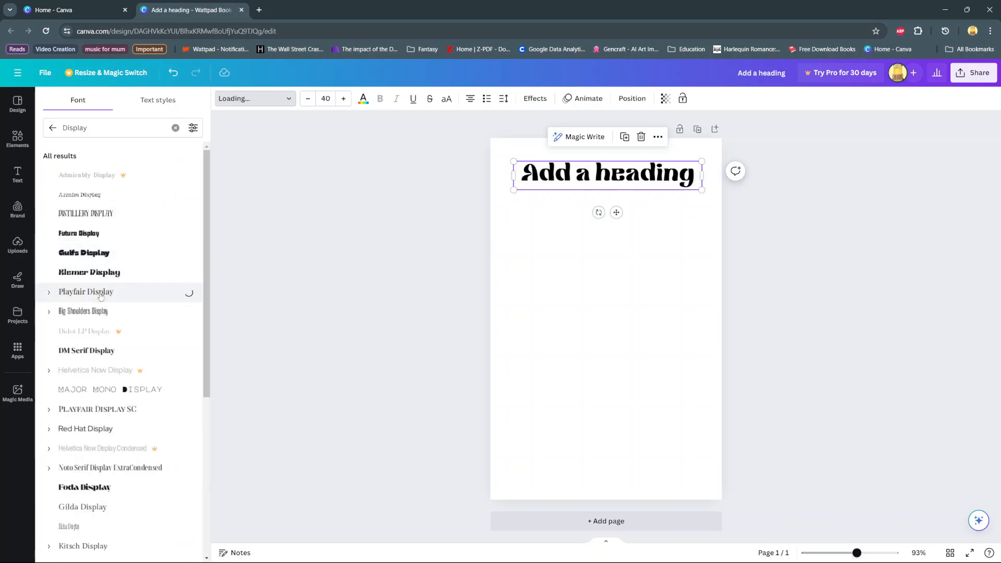
click(85, 292)
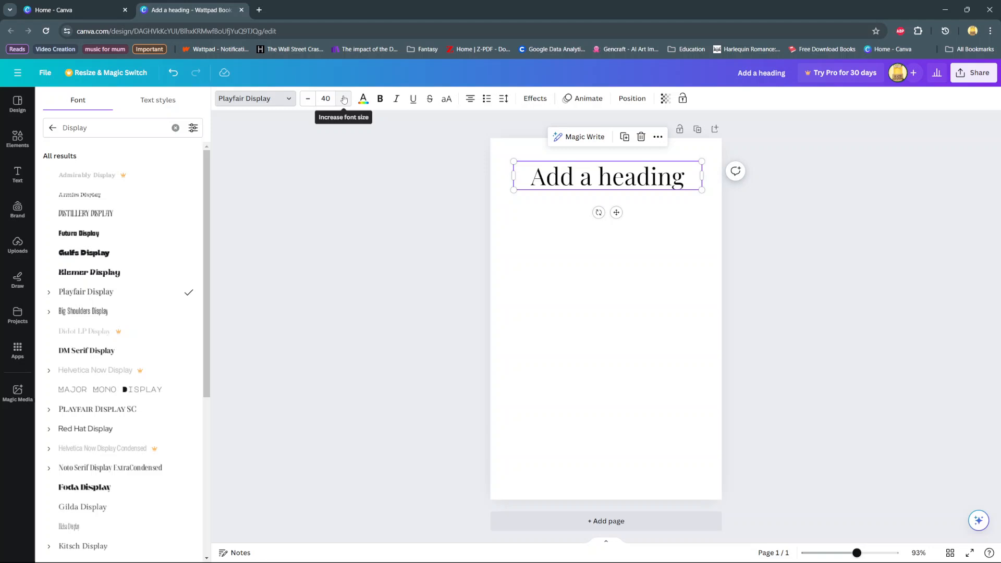
click(97, 409)
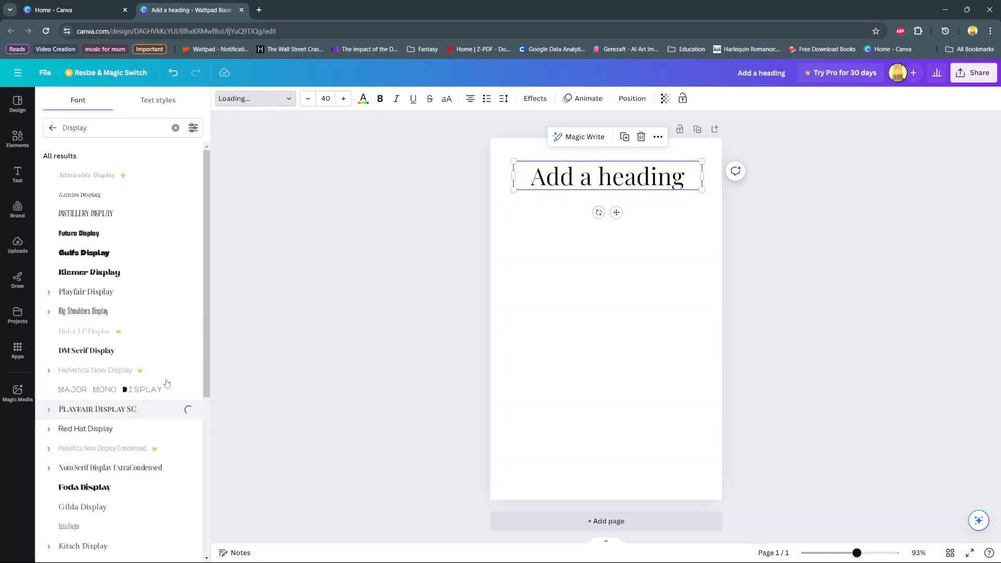
click(97, 409)
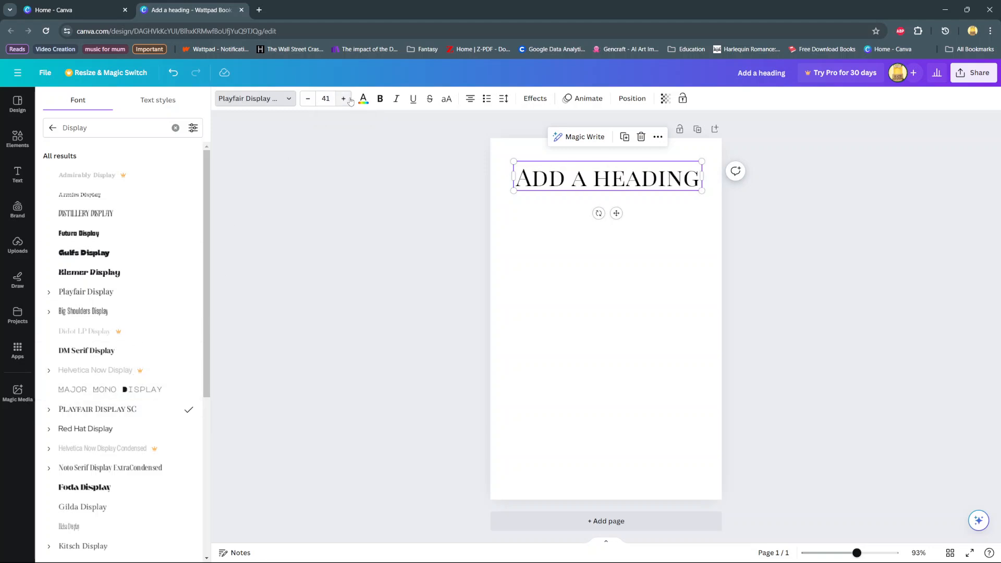
click(343, 98)
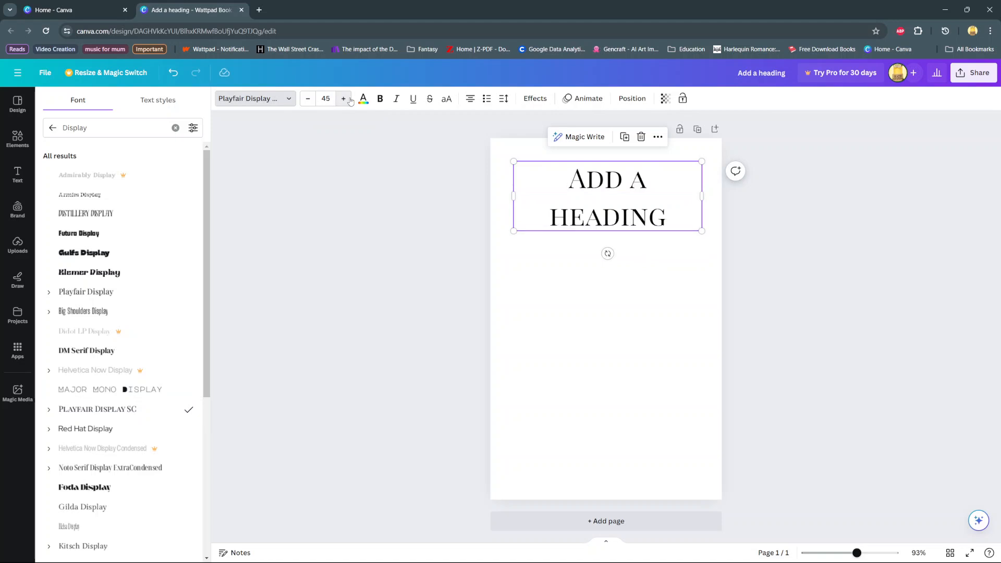
click(343, 99)
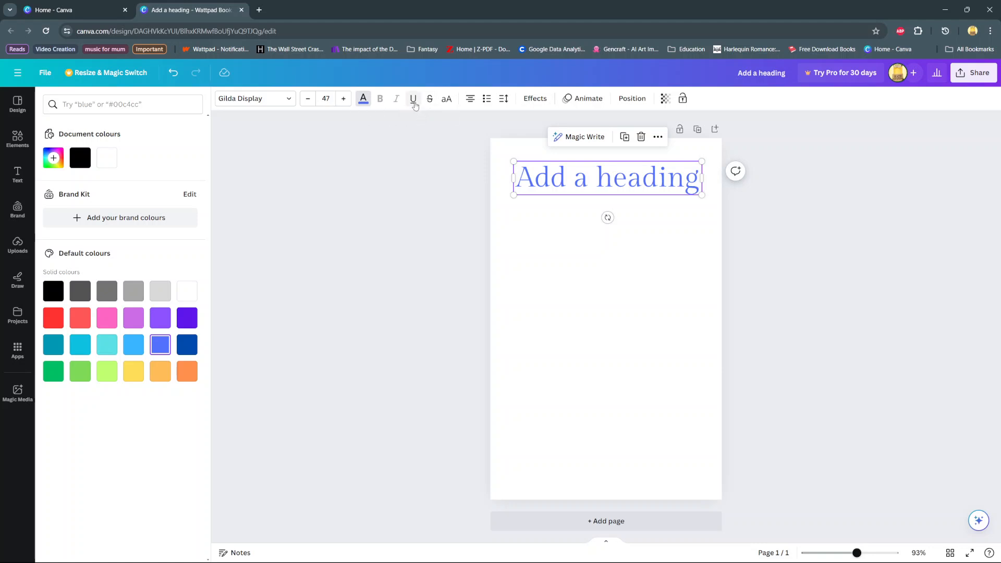
click(17, 175)
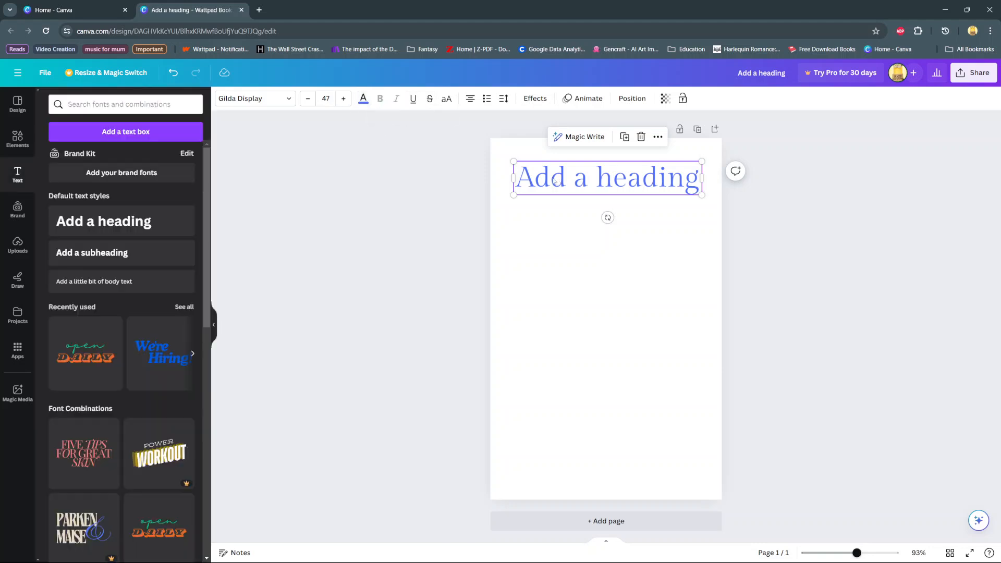
mouse_move(380, 98)
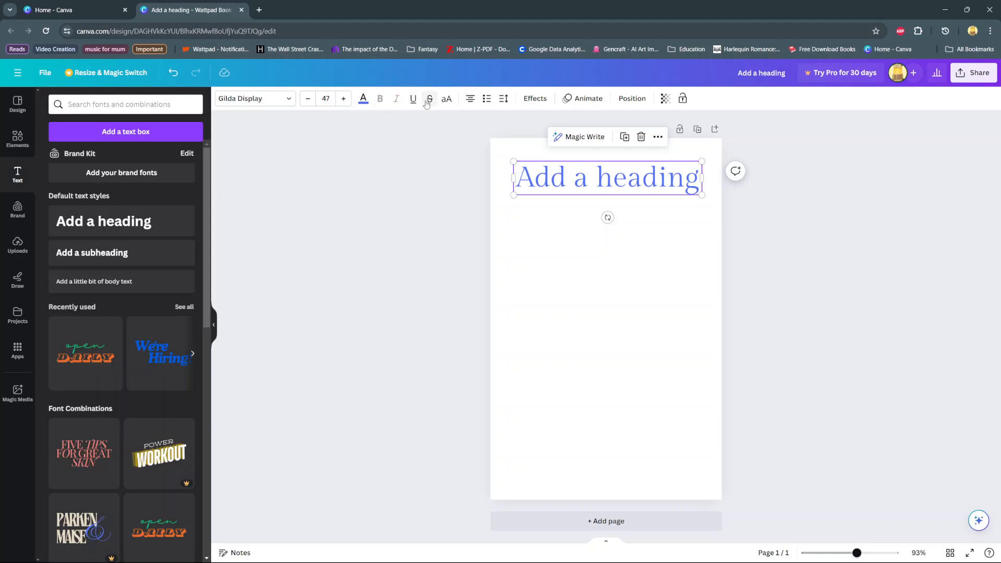
mouse_move(470, 99)
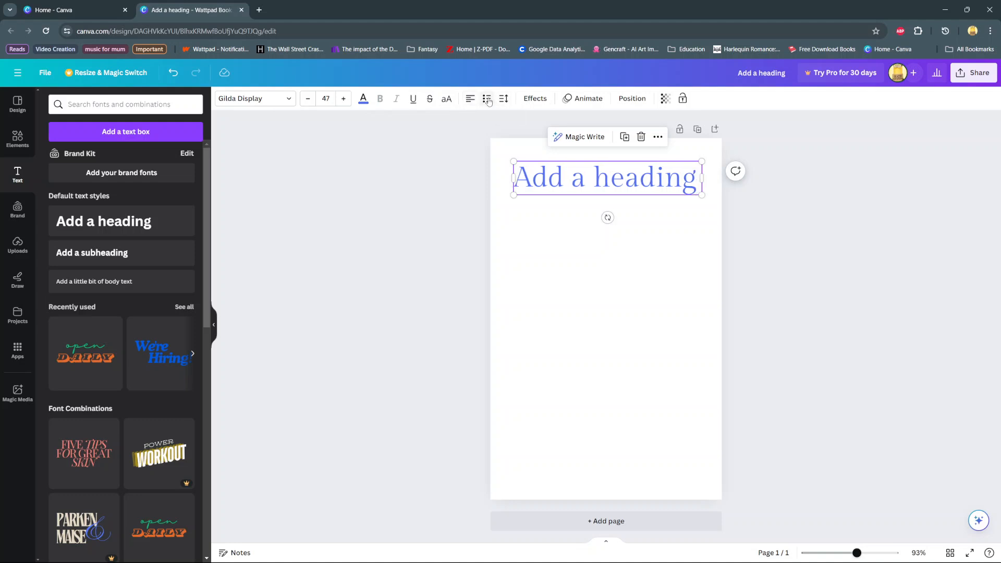
click(487, 99)
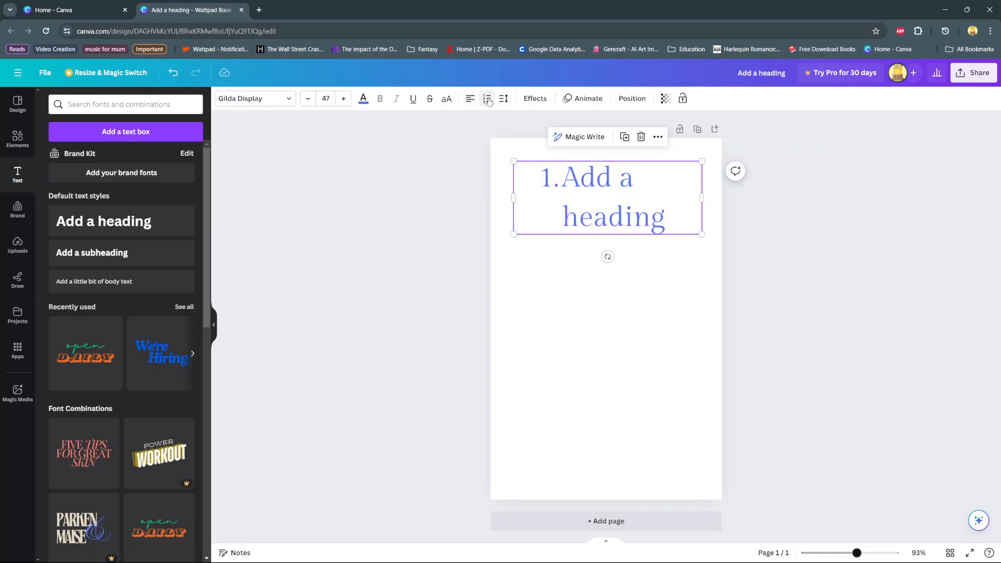
click(486, 99)
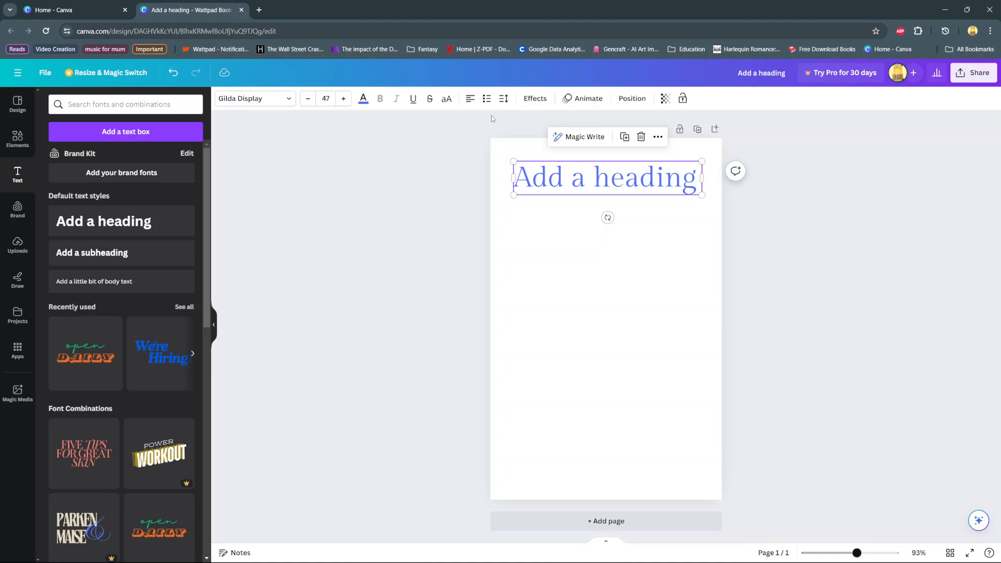
mouse_move(504, 99)
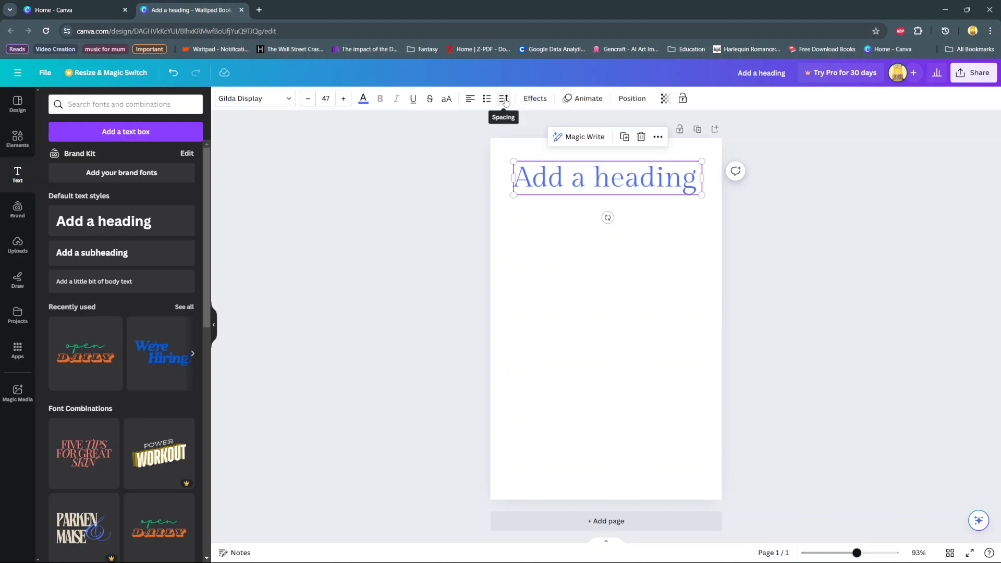
Set the heading's letter spacing to 98 and line spacing to 1.78 after trying extremes.
click(503, 99)
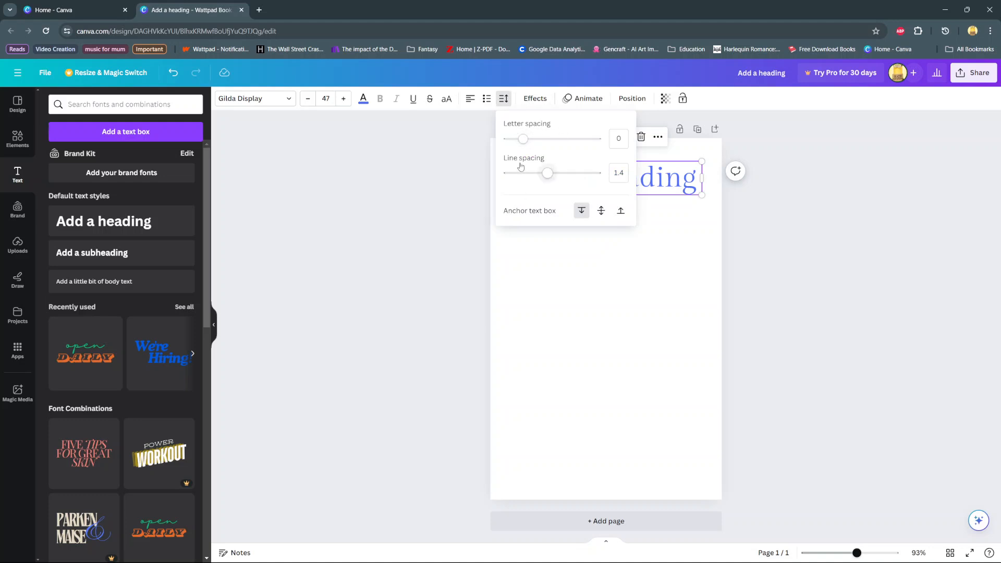
drag(523, 138, 531, 139)
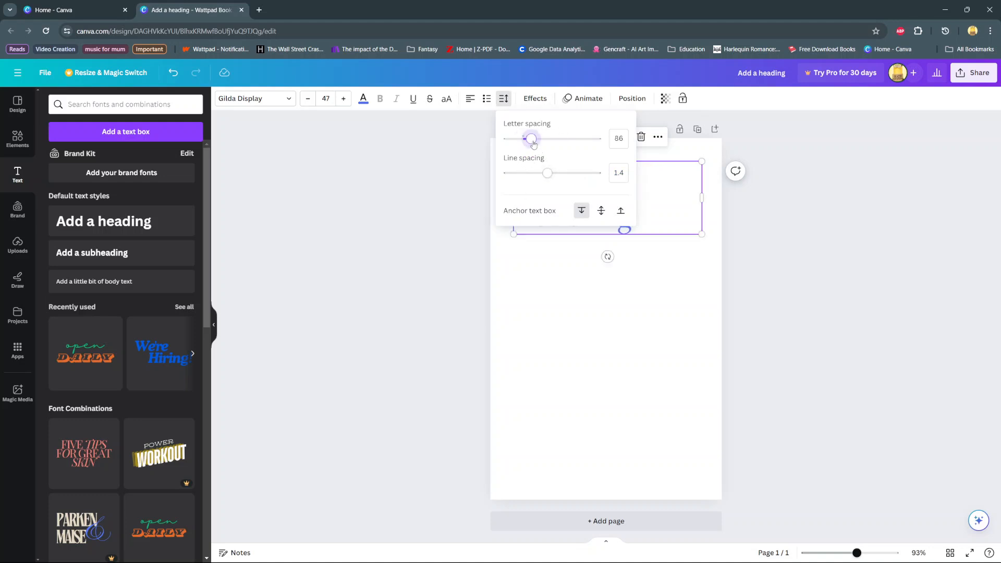
drag(531, 139, 575, 139)
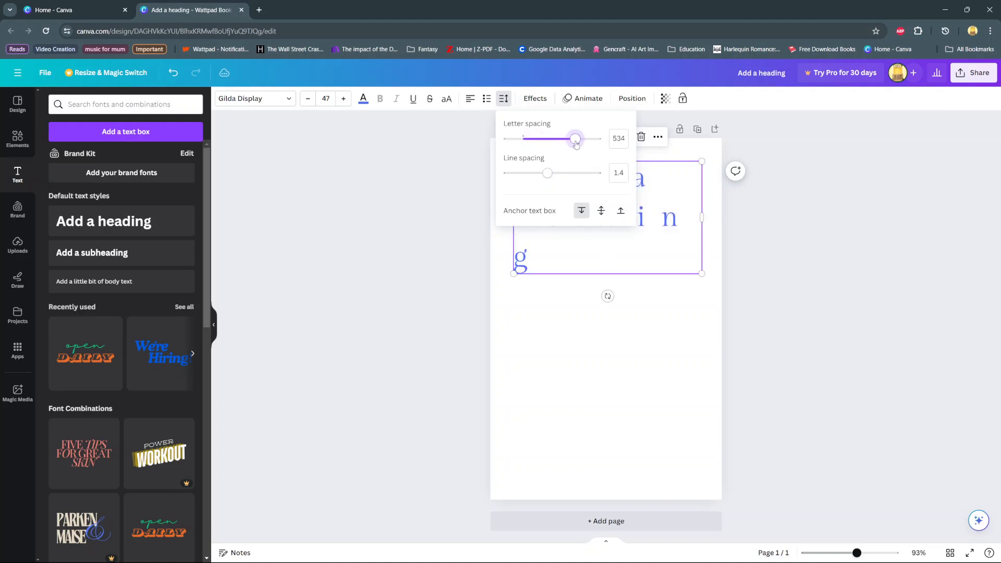
drag(575, 139, 600, 139)
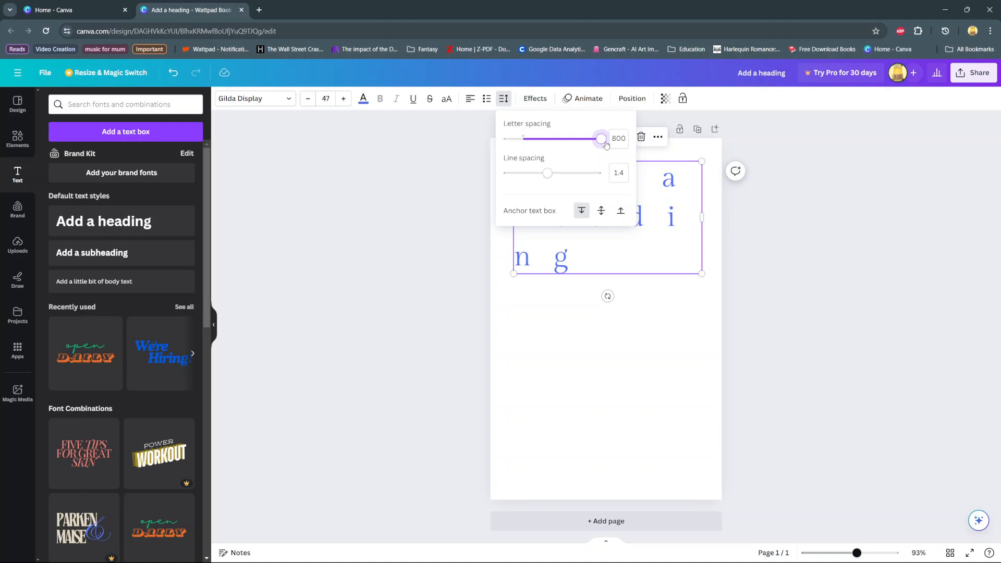
drag(600, 139, 541, 139)
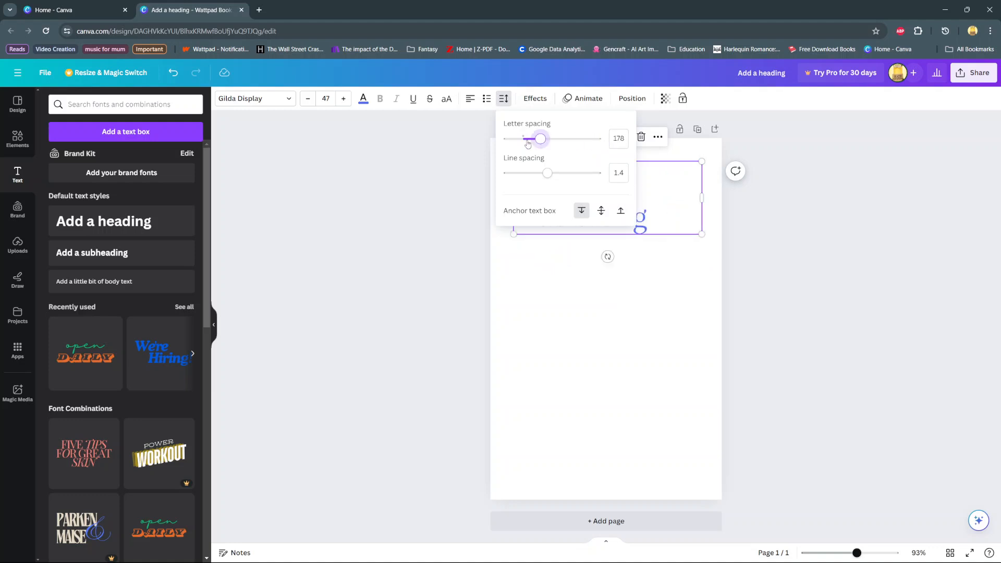
drag(541, 139, 505, 139)
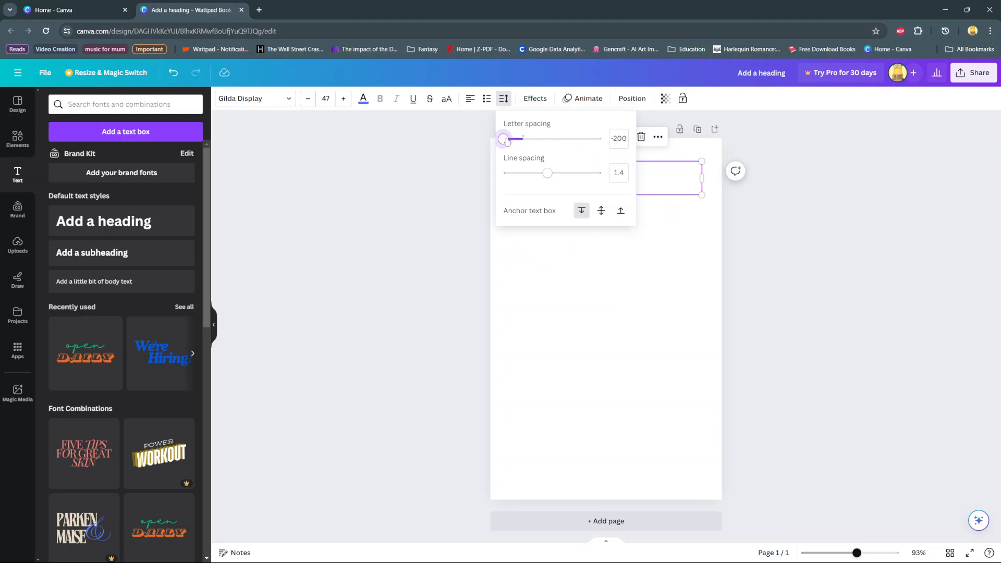
drag(504, 139, 533, 139)
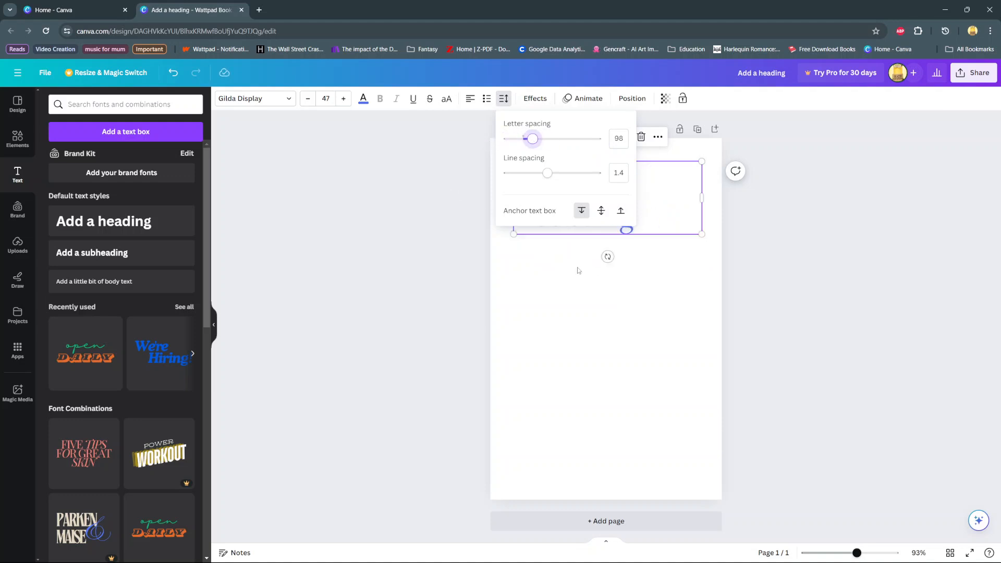
mouse_move(525, 171)
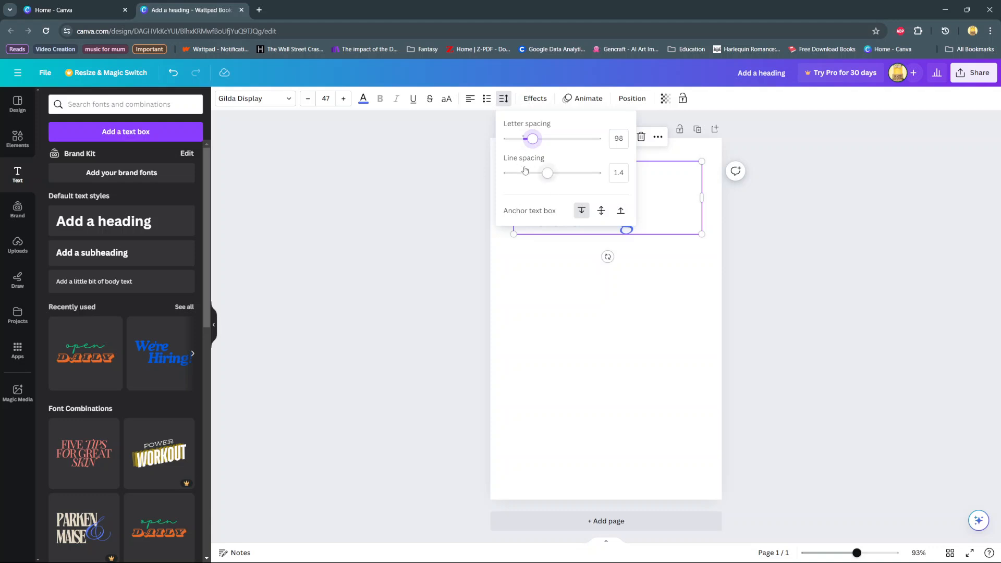
mouse_move(668, 230)
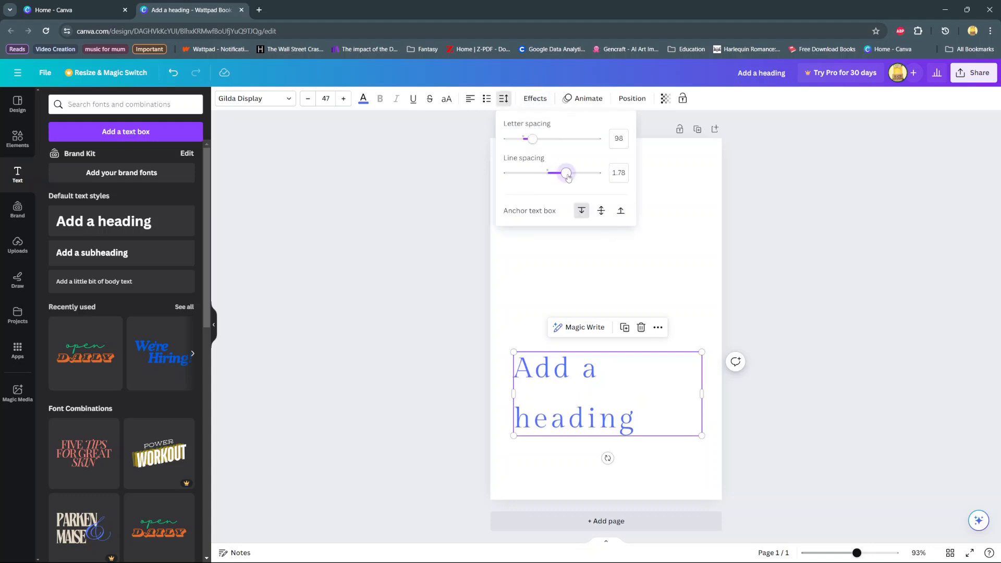
drag(565, 173, 600, 173)
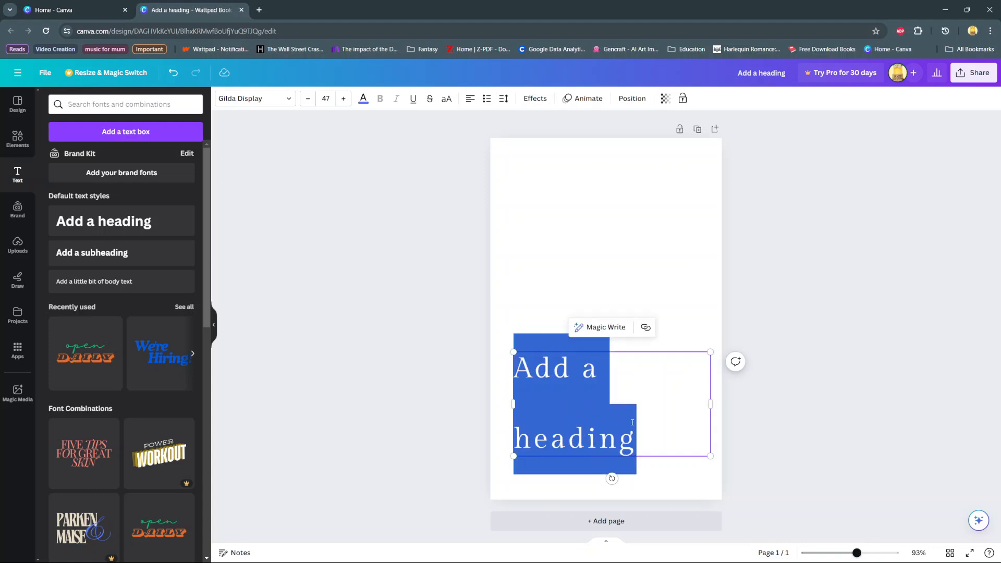
Replace the placeholder heading text with 'Egomaniac'.
text(Ego)
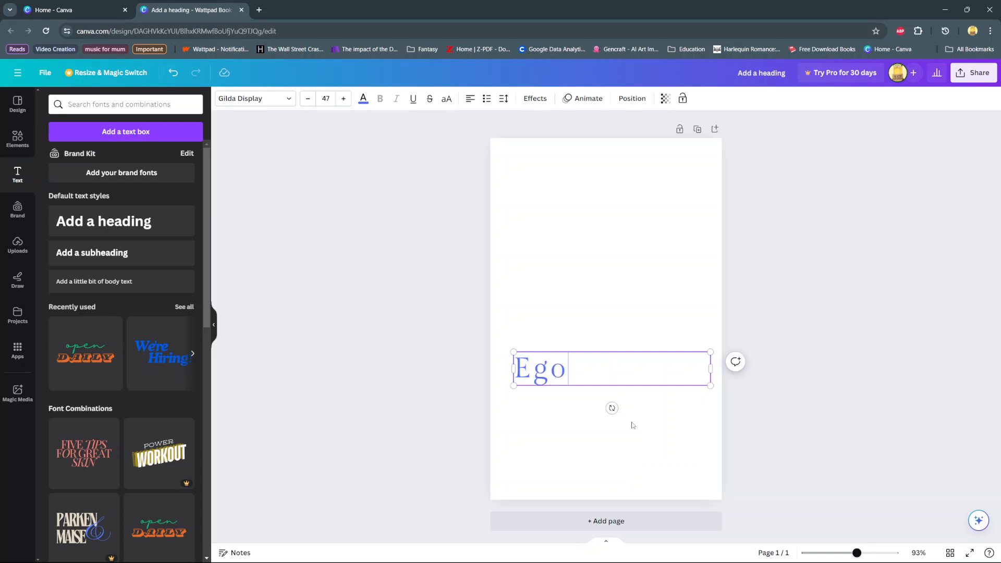
text(maniac)
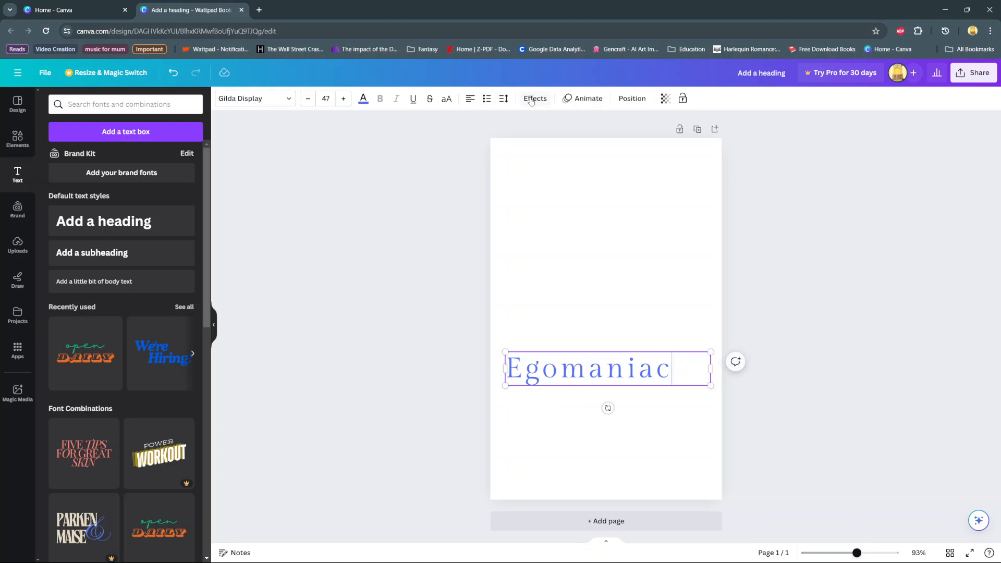
Apply the Lift effect to the Egomaniac heading after trying Outline.
click(535, 98)
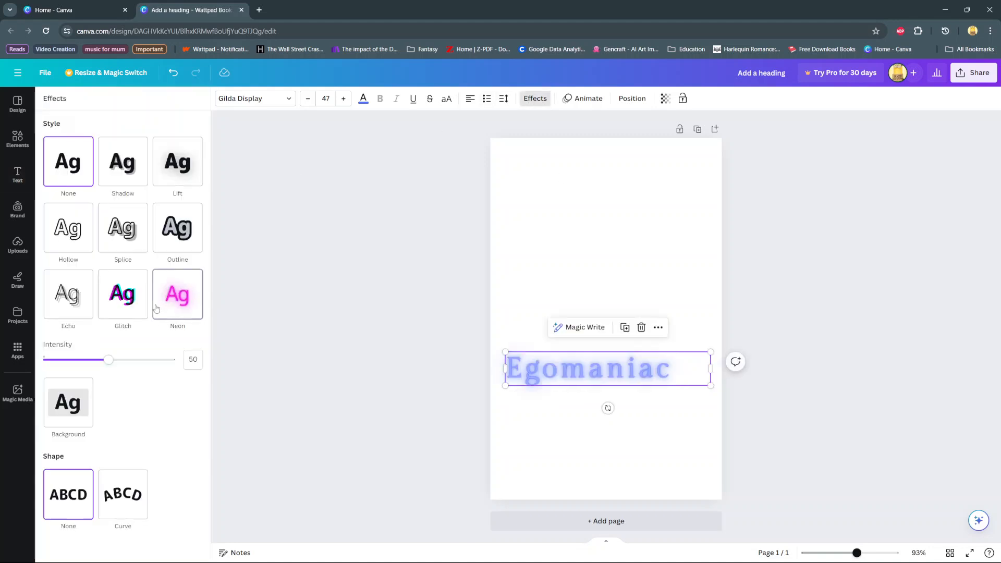
click(176, 227)
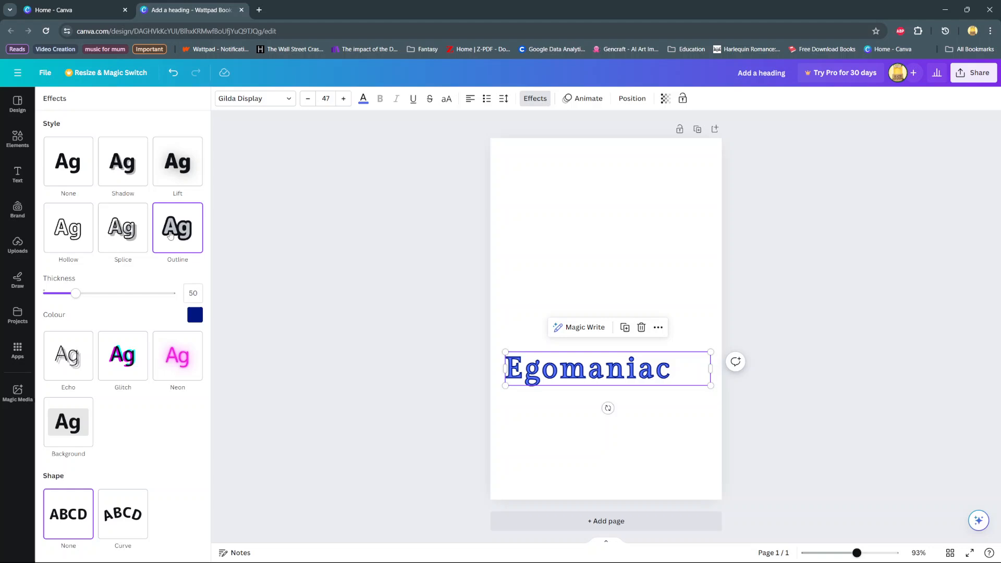
click(178, 161)
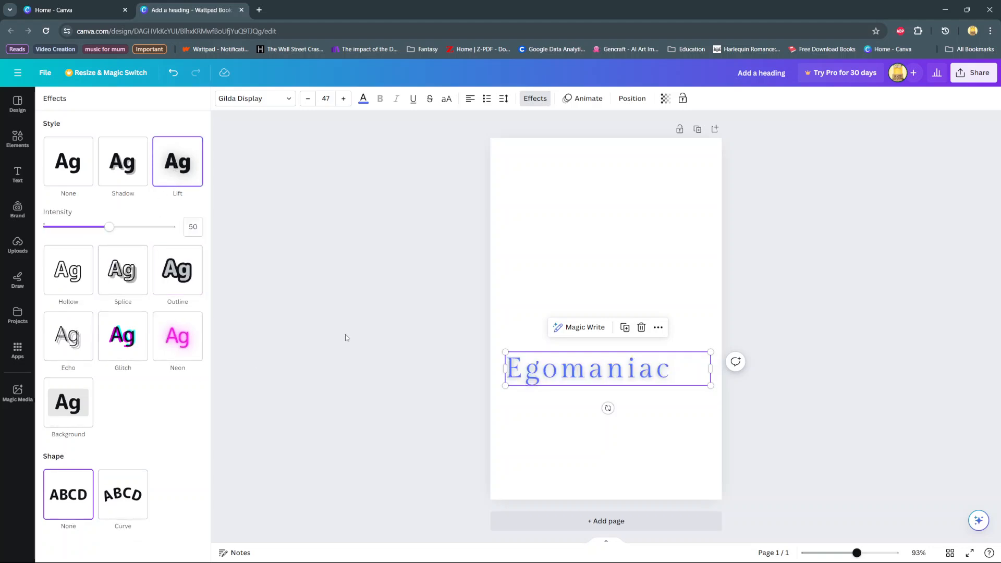
click(18, 176)
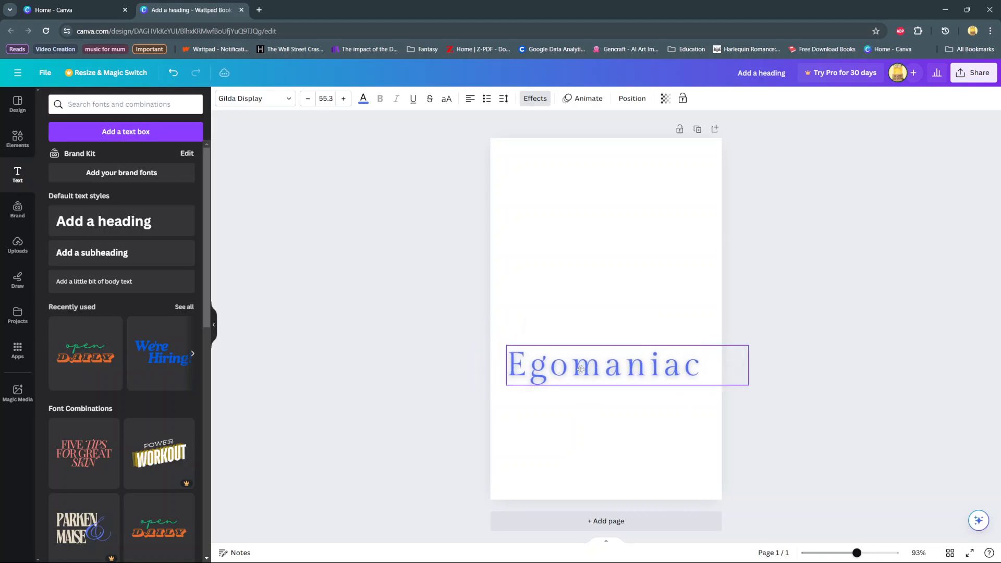
Reset the Egomaniac heading's letter spacing to 0.
click(503, 99)
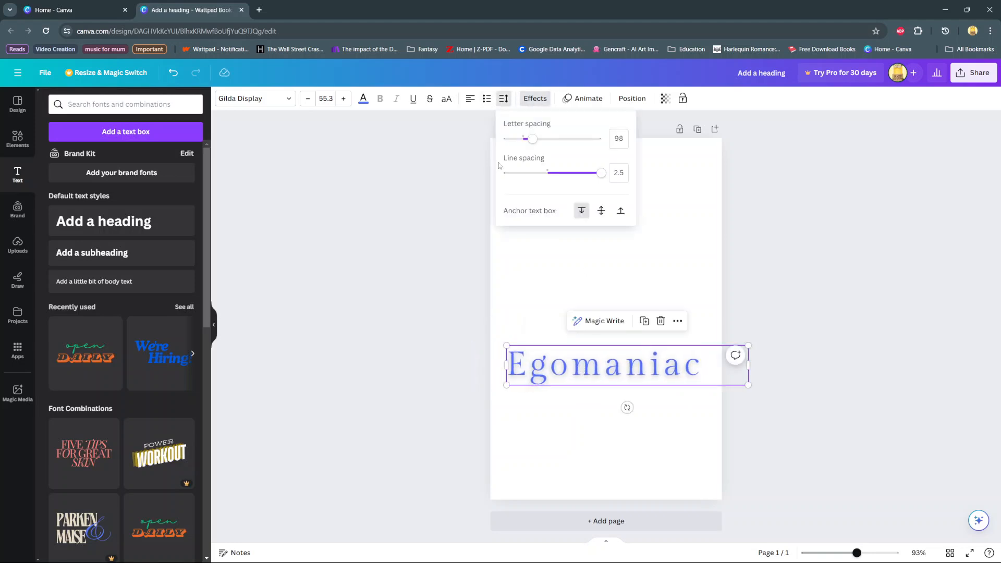
drag(532, 138, 523, 139)
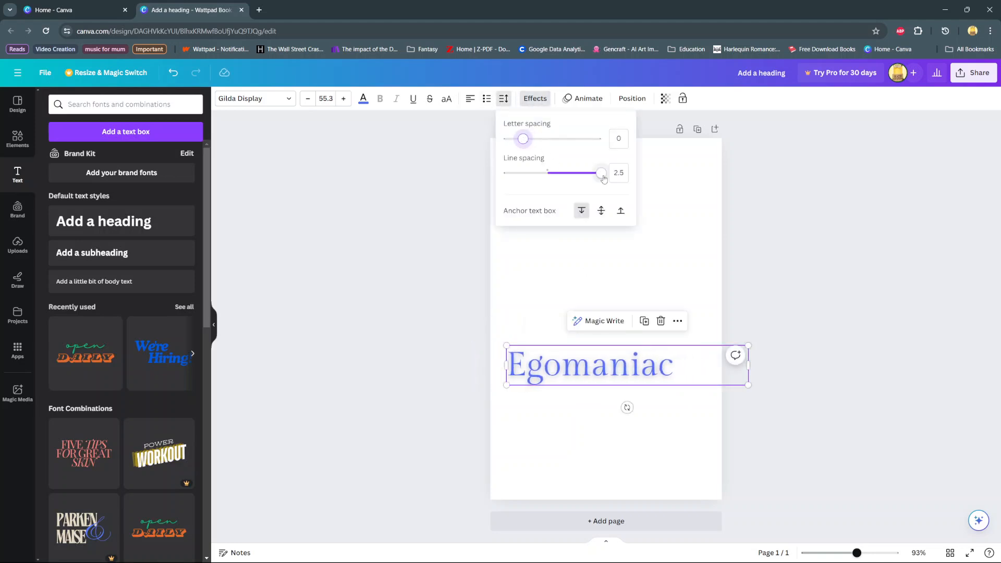
click(629, 364)
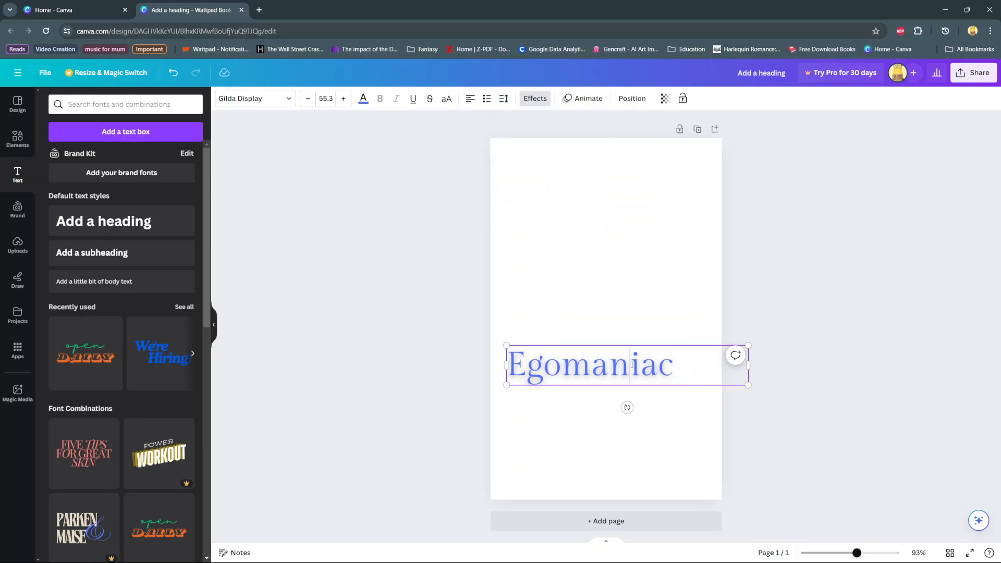